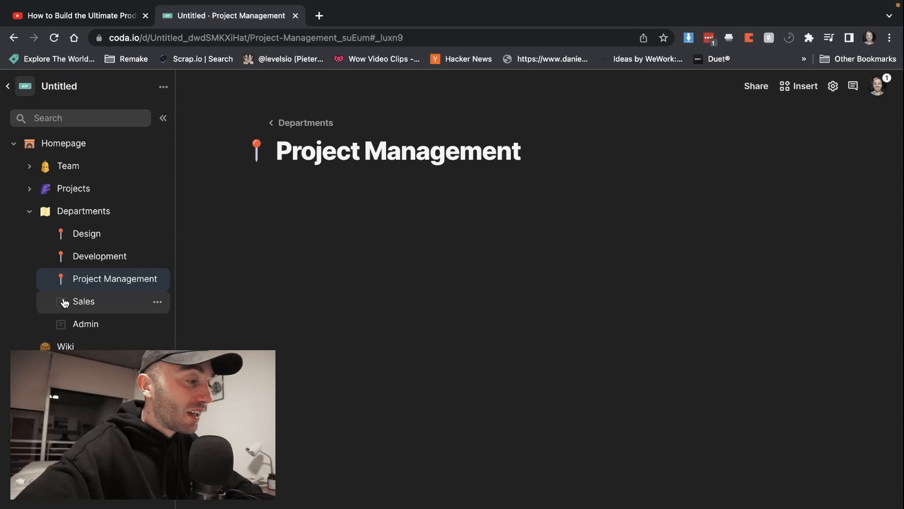
- Set emoji icons on the Sales, Admin, Design and Project Management pages: coin for Sales, folder for Admin
click(84, 301)
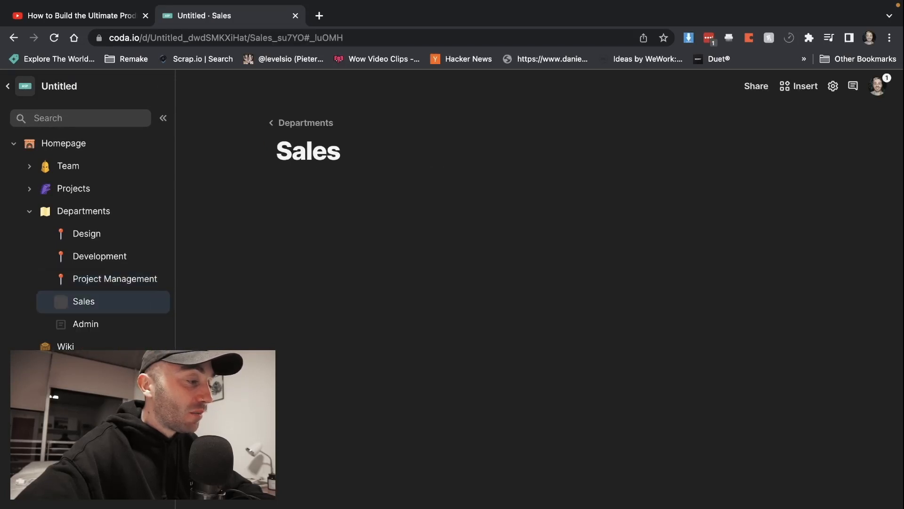
click(85, 323)
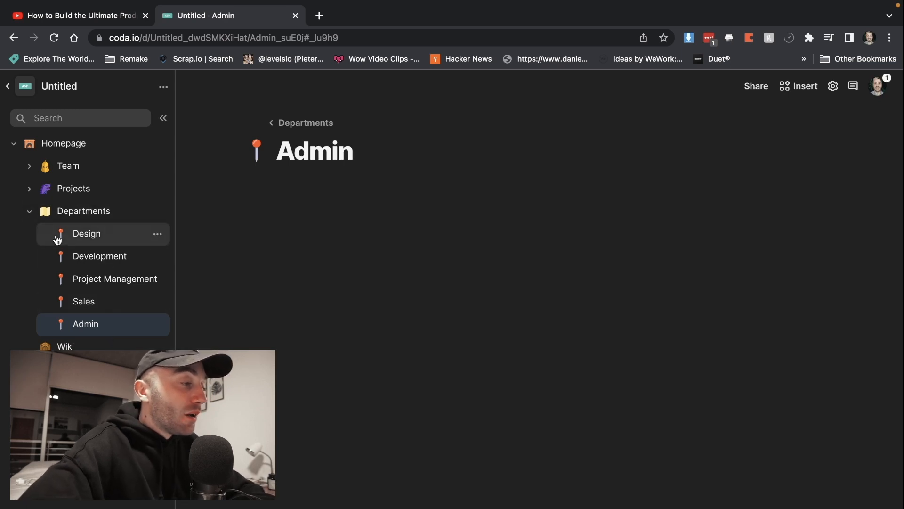
click(86, 234)
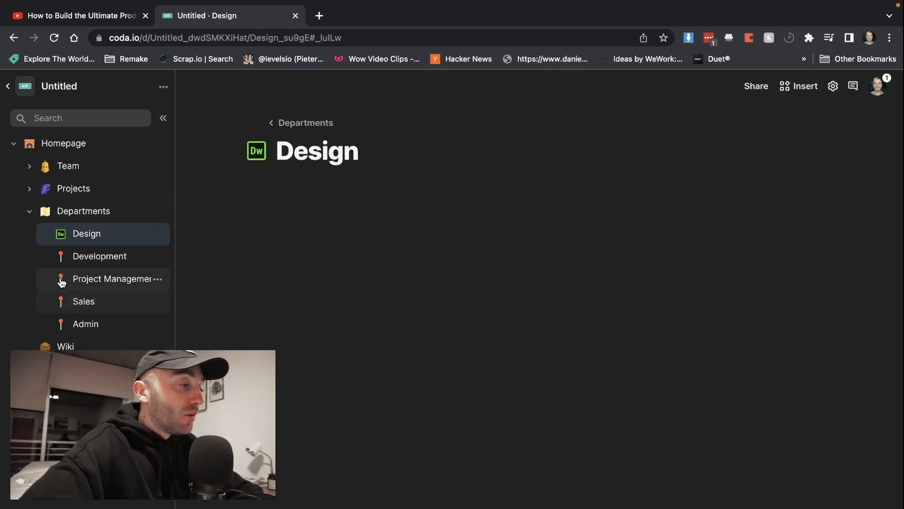
click(114, 278)
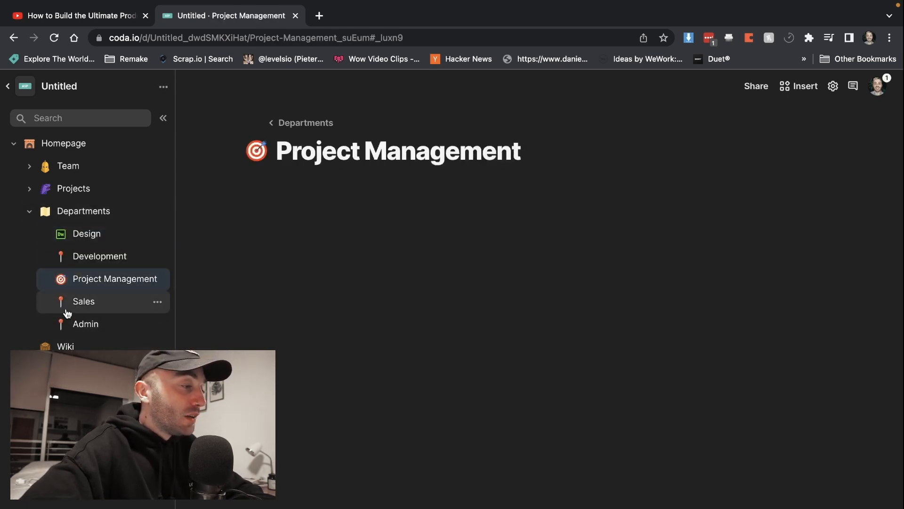
click(84, 301)
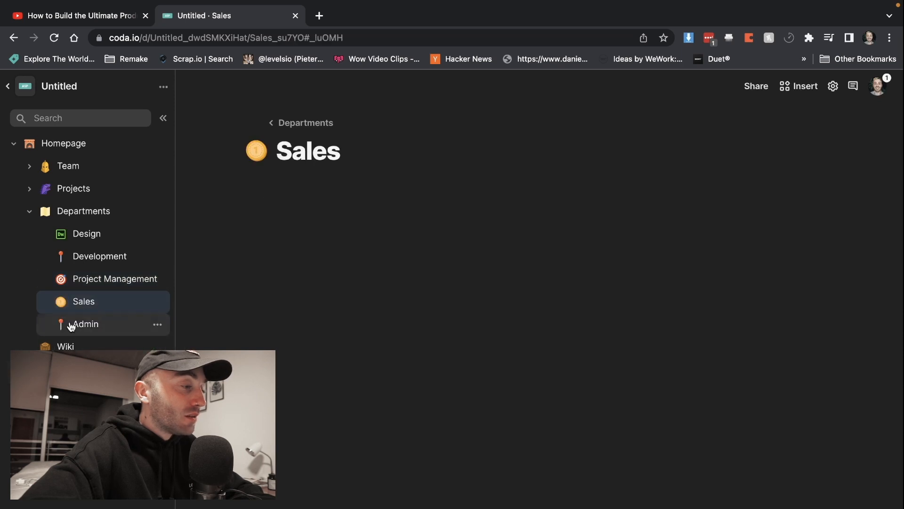
click(85, 324)
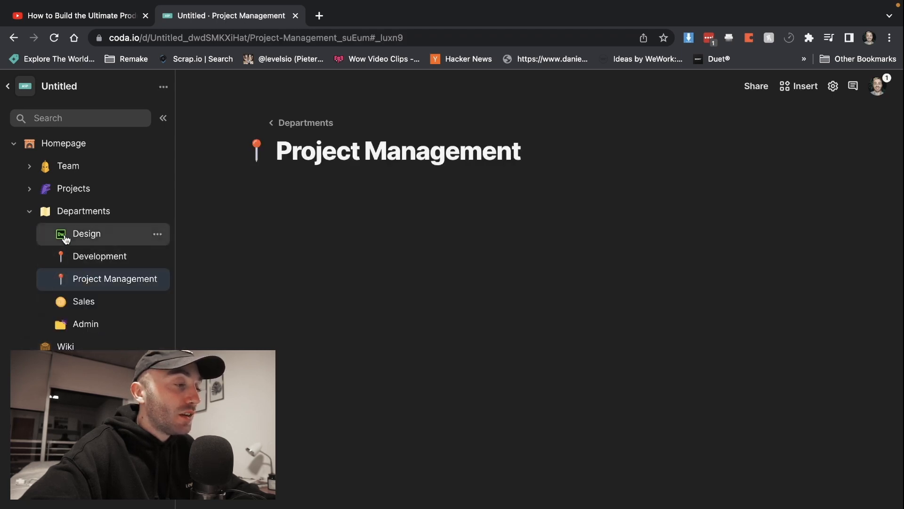
click(87, 234)
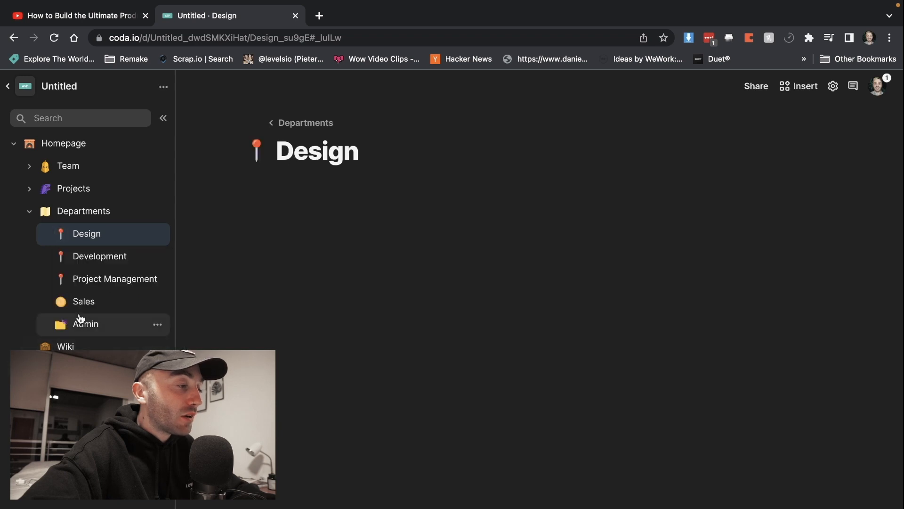
click(83, 301)
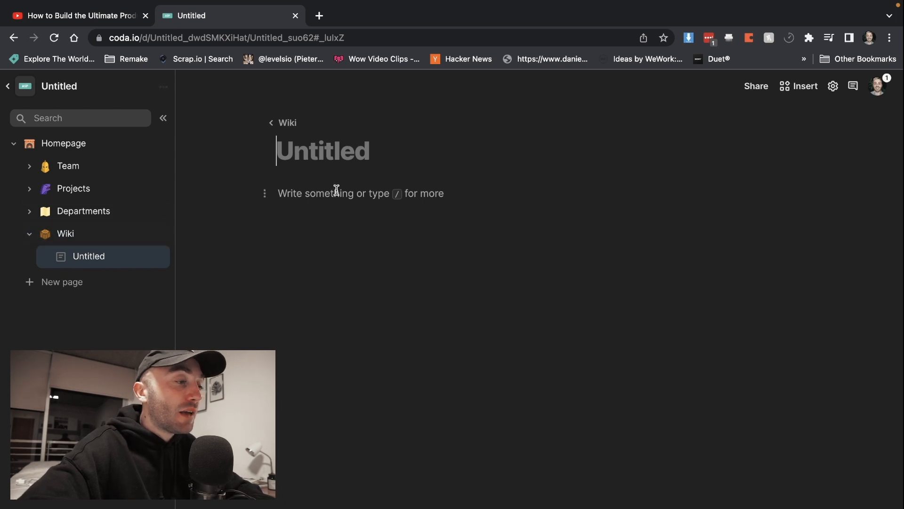
- Title the wiki page '[Template] SOP Google Ads' and begin a 'Written by:' line
text(Templ)
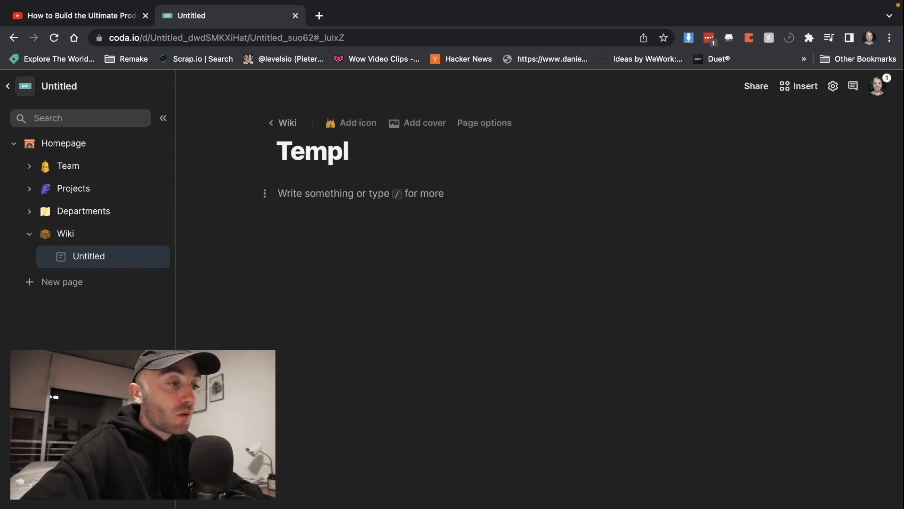
text(ate[)
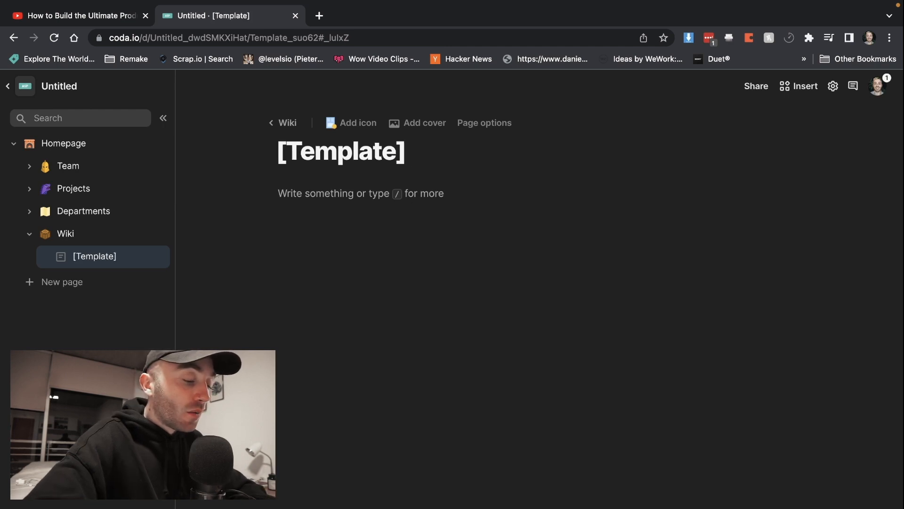
text(SOP G)
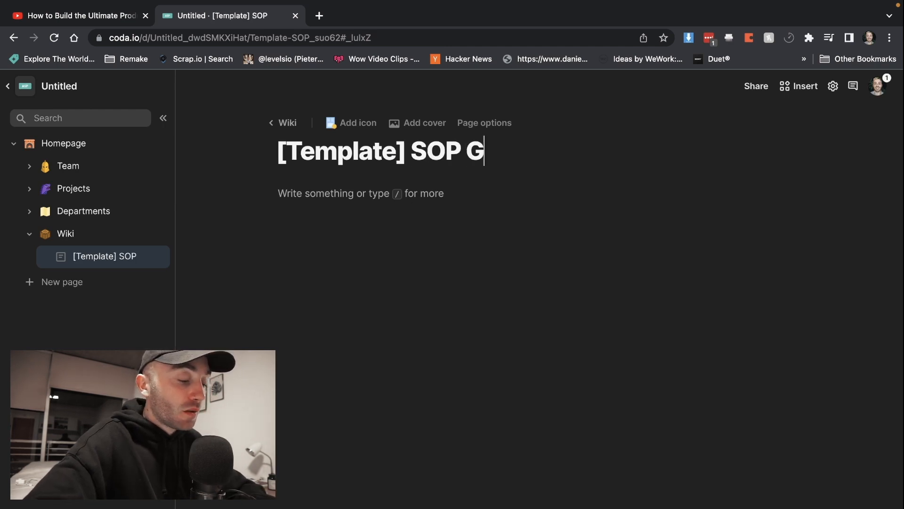
text(oogle Ads)
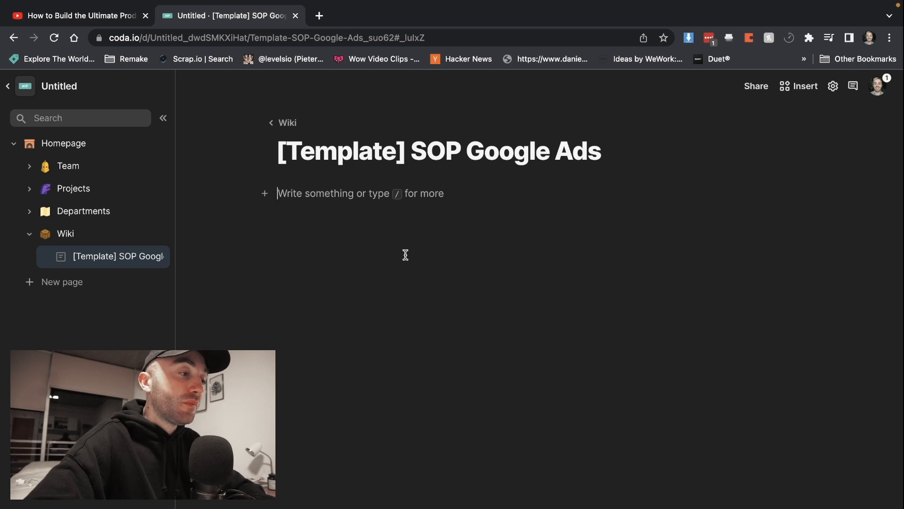
text(Written by:)
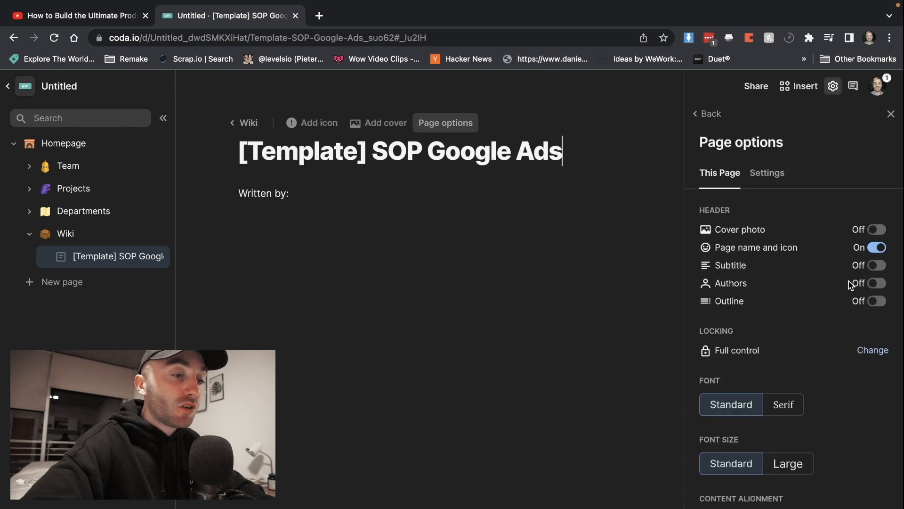
- Add a 'Last updated:' line and begin the five-item numbered list
click(876, 283)
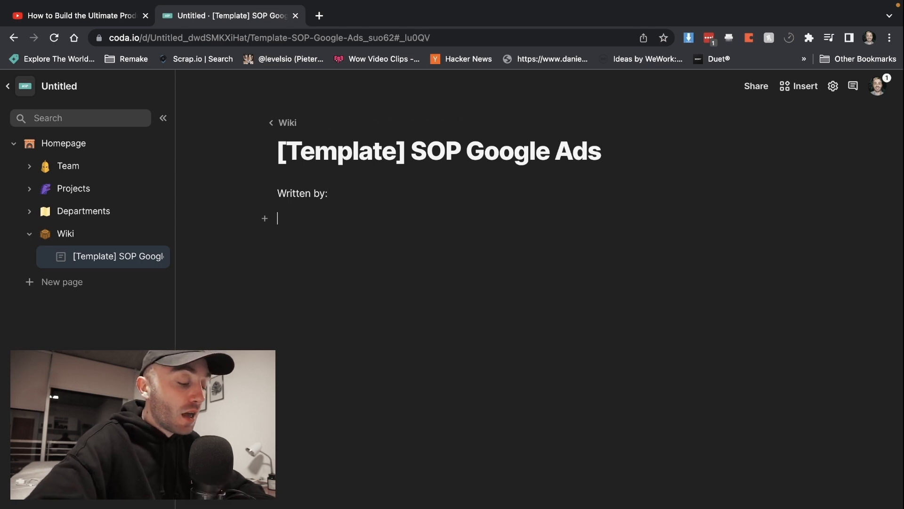
text(Last updated:)
text(1.)
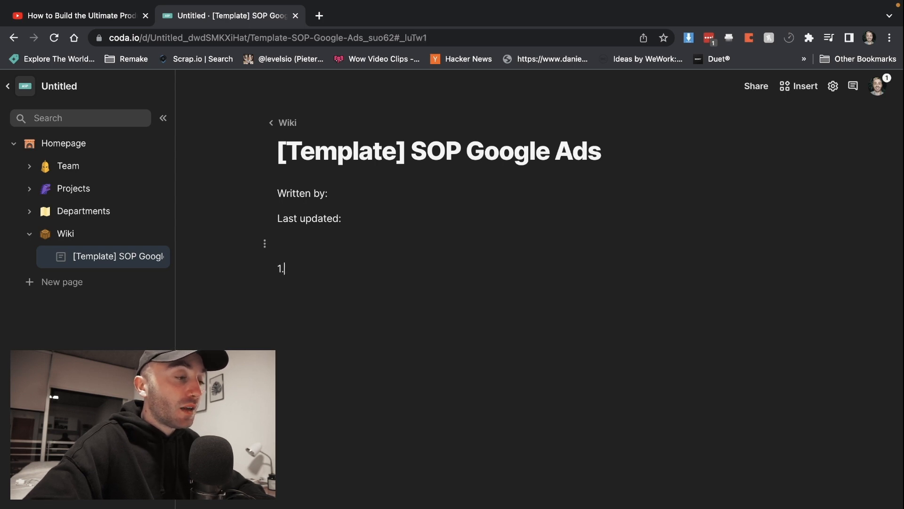
text(a)
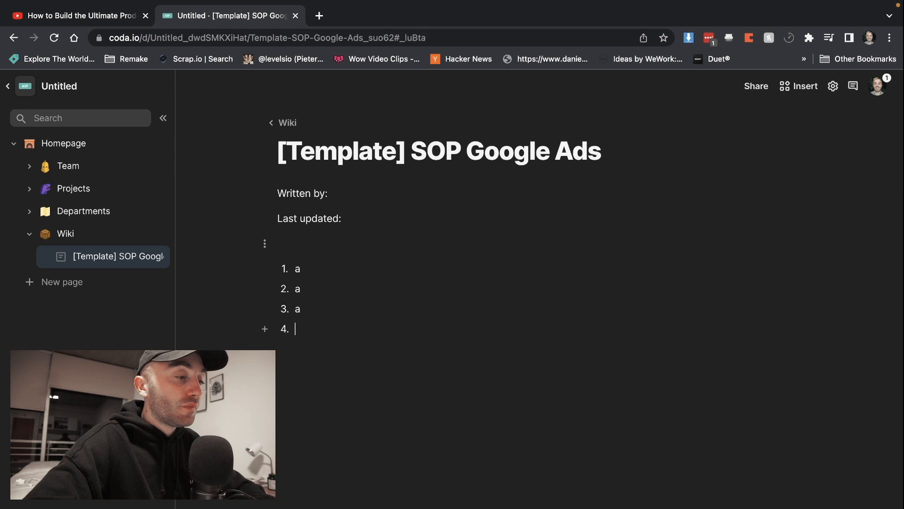
- Add a 'Rules:' section with two bullet points, starting with 'Remember'
text(Rules)
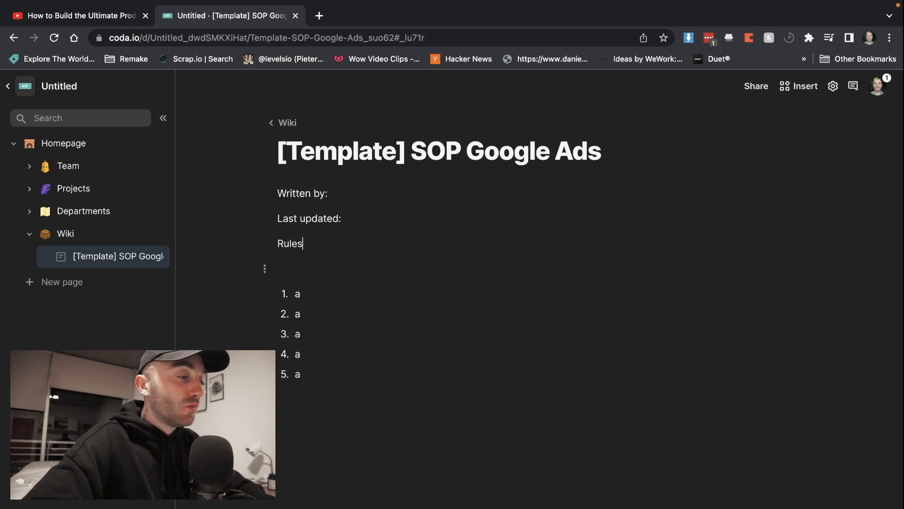
text(Remember to x)
text(and t)
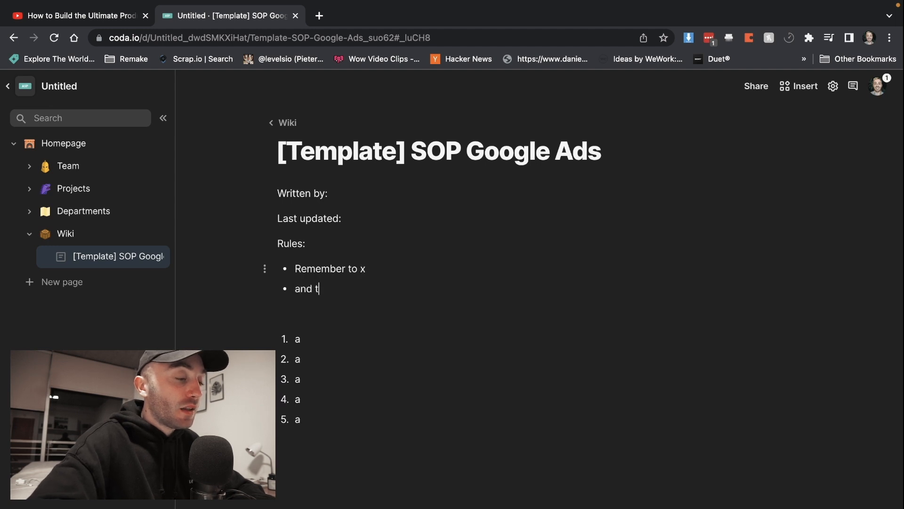
text(hen do y b)
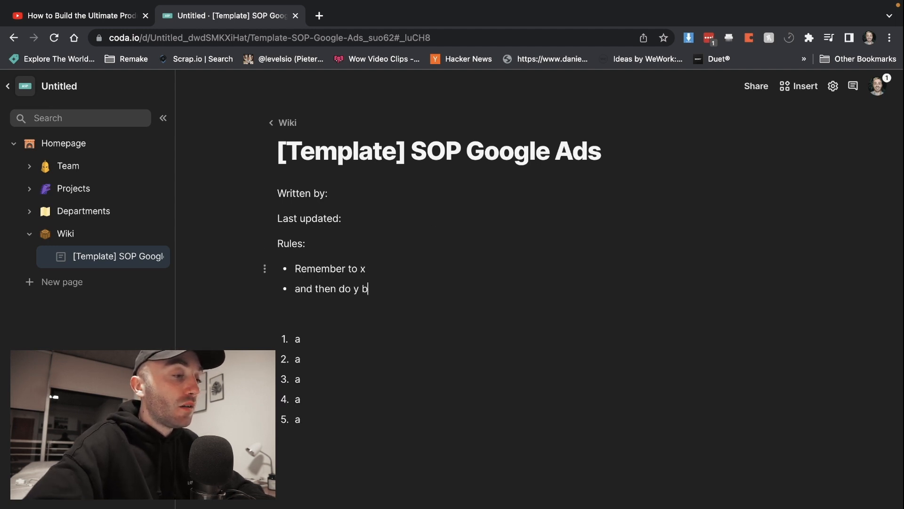
text(efore starting this)
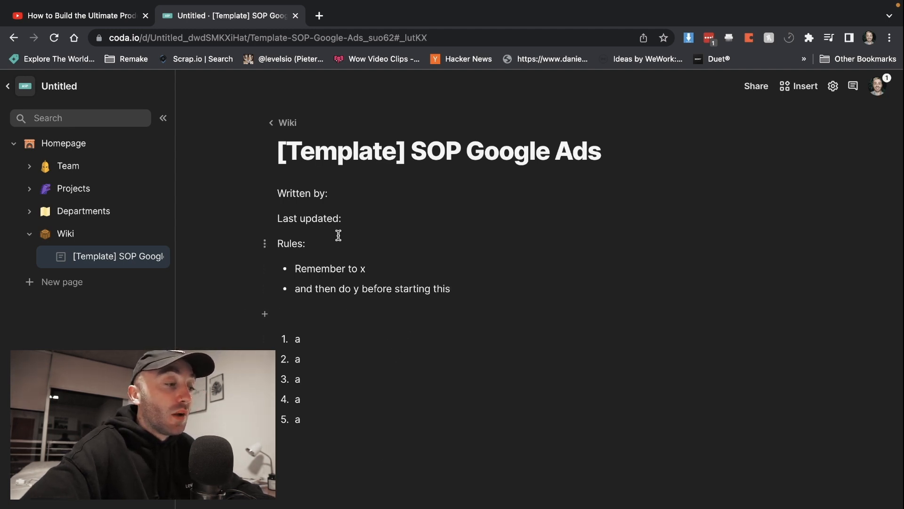
- Give the template page a book icon and expand Wiki to show its four copies
click(60, 256)
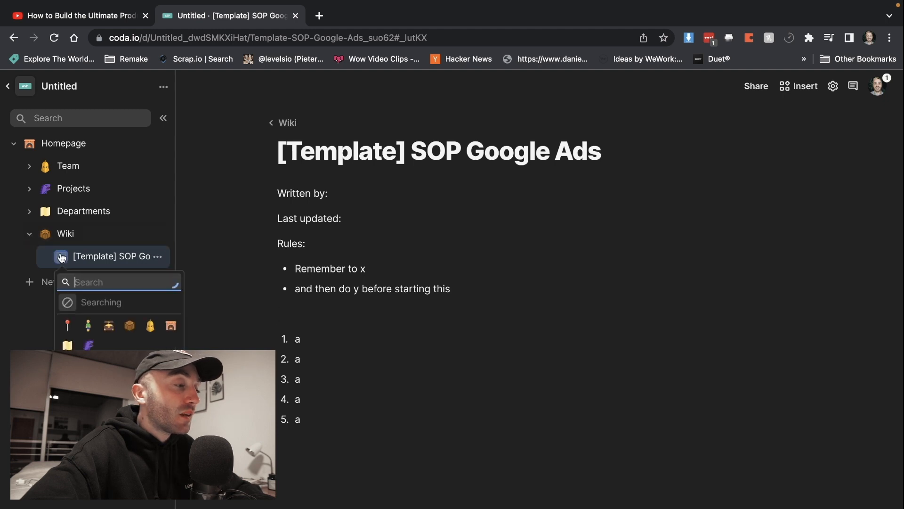
text(book)
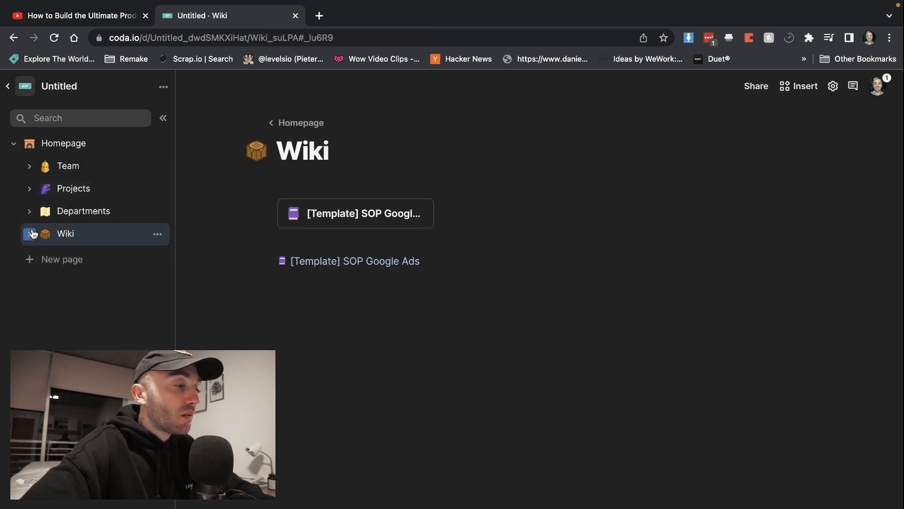
click(157, 234)
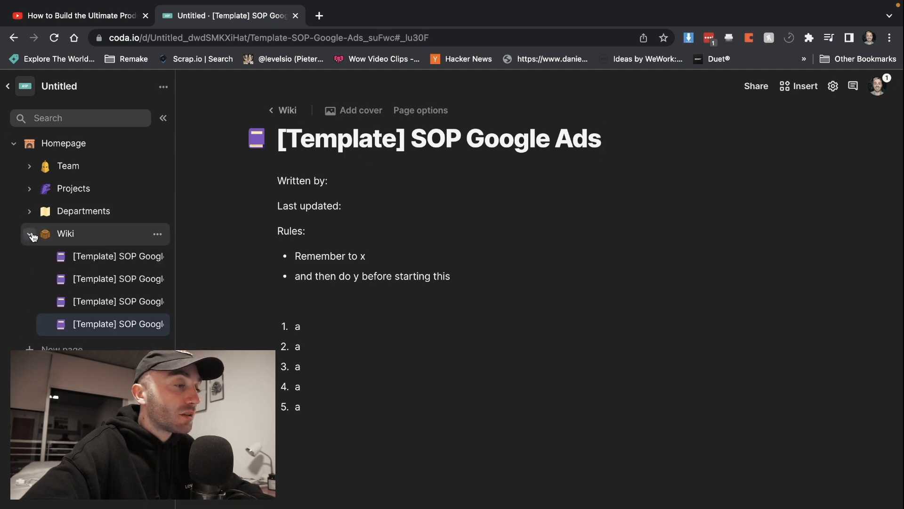
click(81, 117)
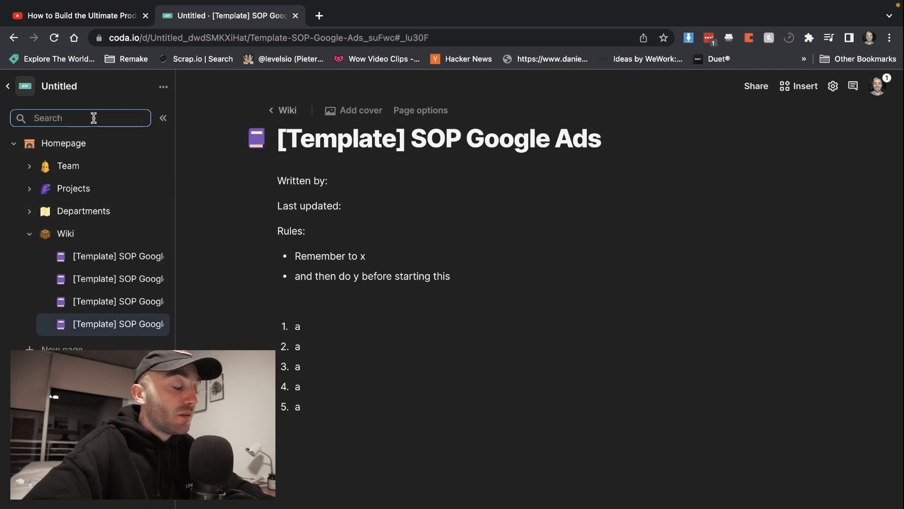
text(sop google)
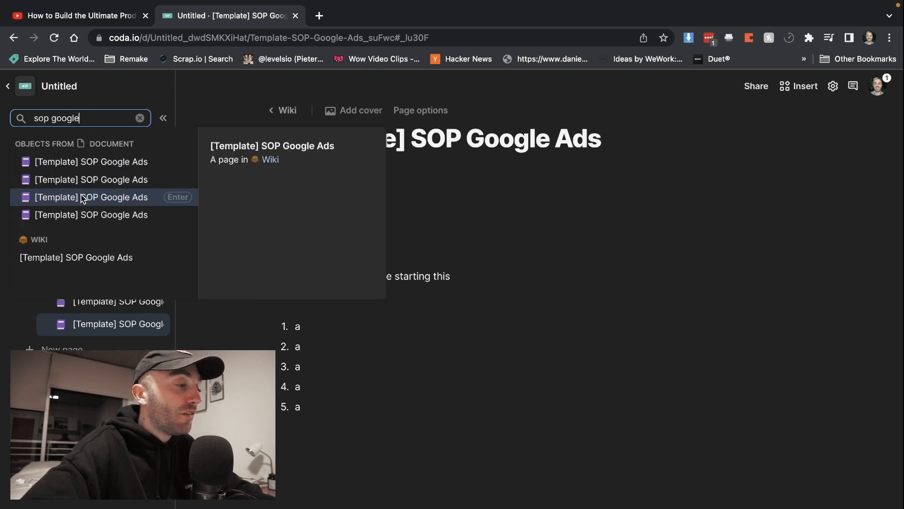
mouse_move(95, 175)
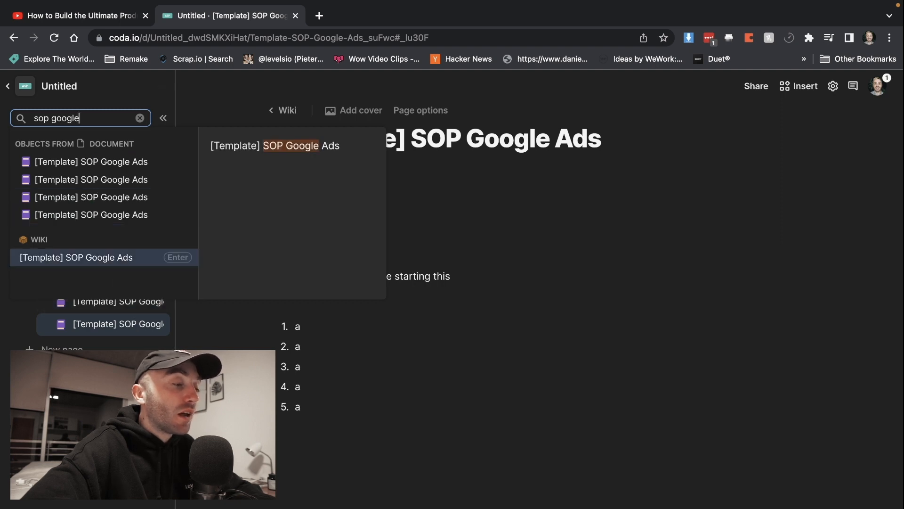
click(75, 257)
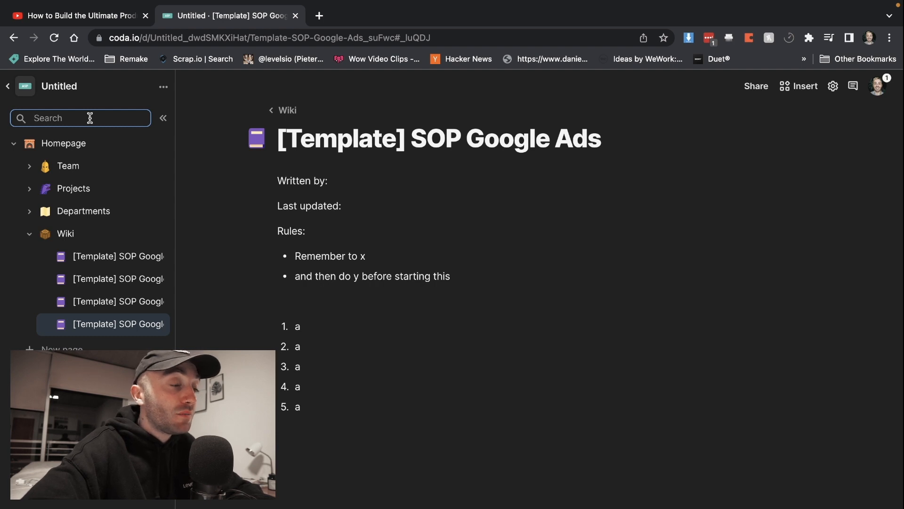
- Go back to the Homepage and give it a fire emoji icon
click(63, 143)
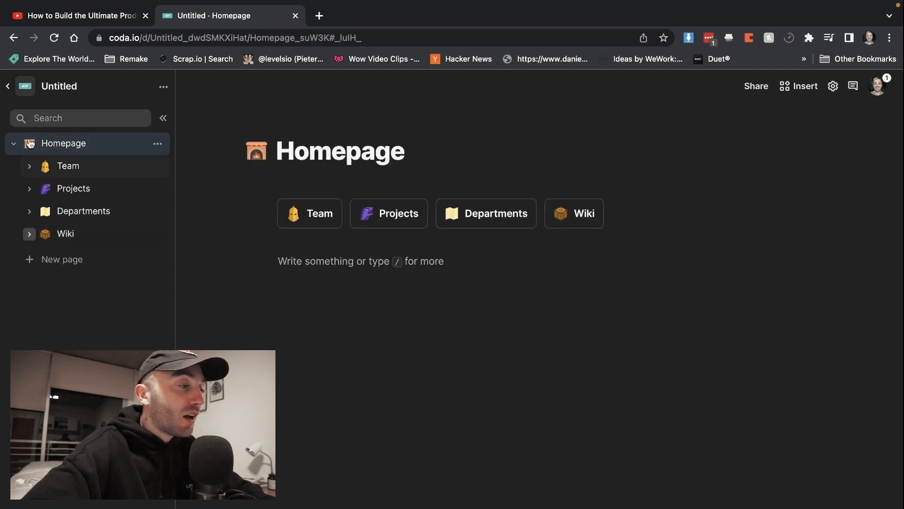
click(255, 150)
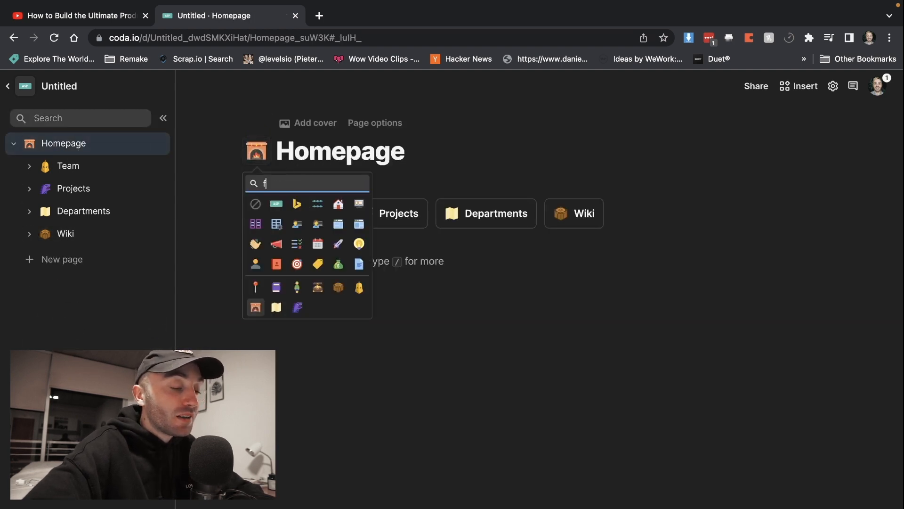
text(ire)
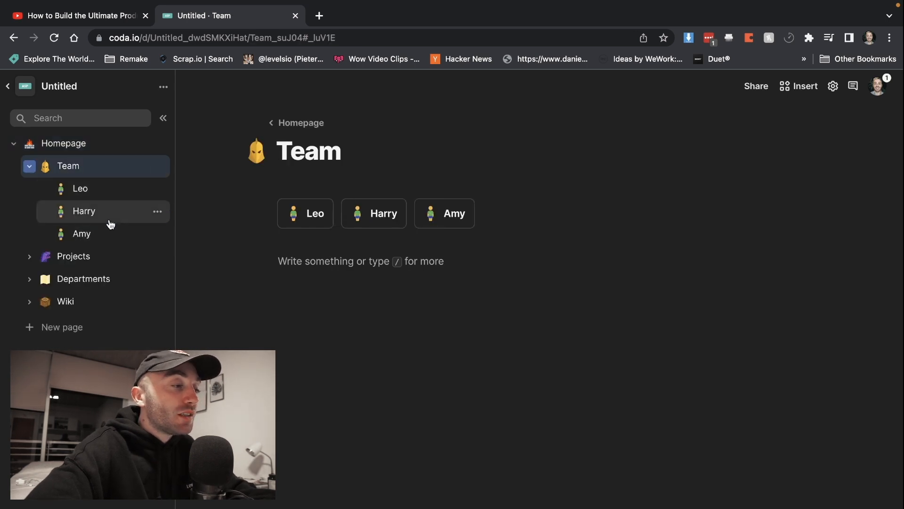
- Create a new top-level page titled 'Data'
click(29, 166)
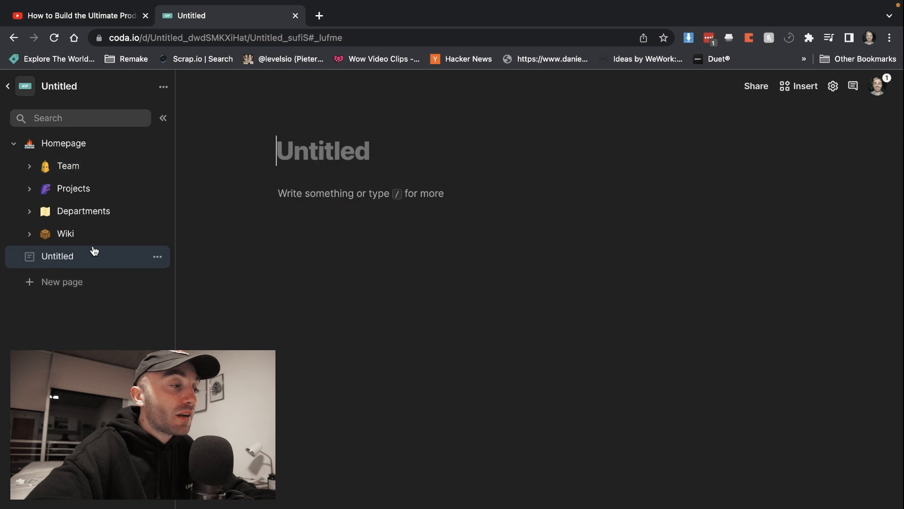
text(Data)
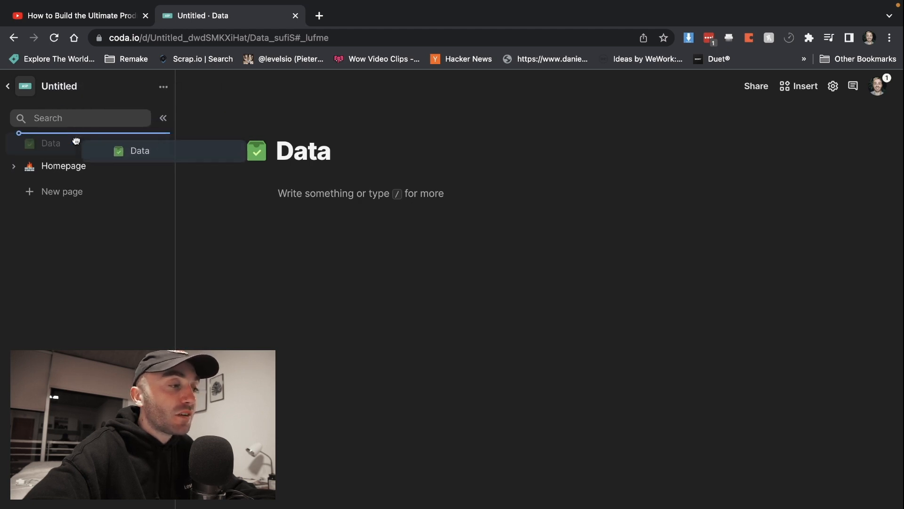
click(157, 143)
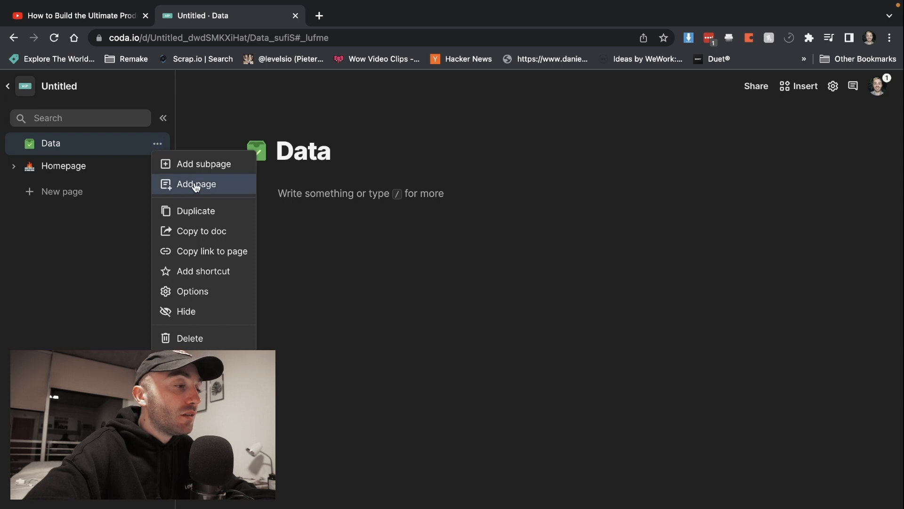
- Pin the Data page as a shortcut and hide it from the page list
click(203, 271)
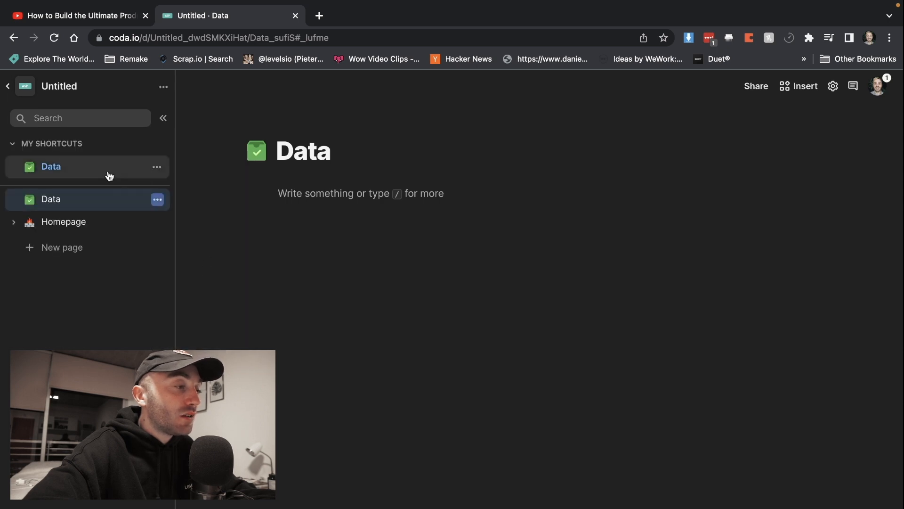
click(156, 198)
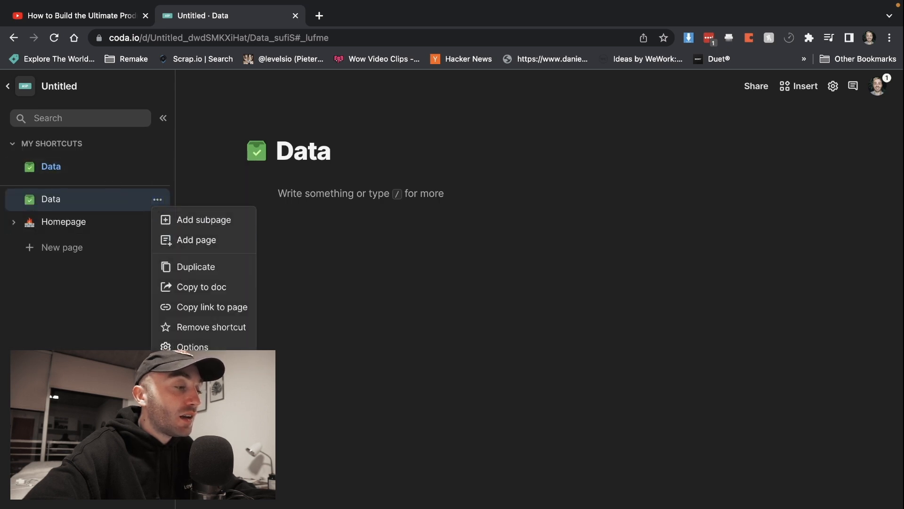
click(62, 198)
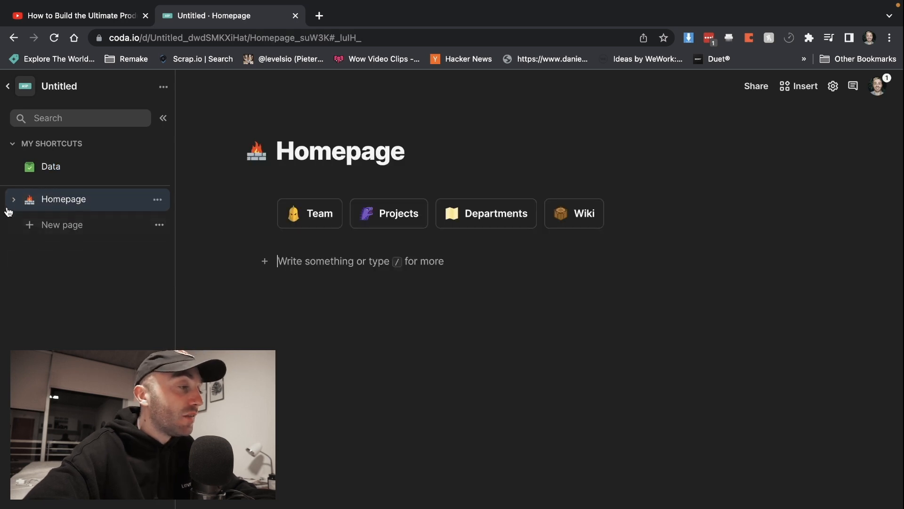
- Expand the Homepage and Team subpages, then insert the Tasks template with /ta
click(13, 199)
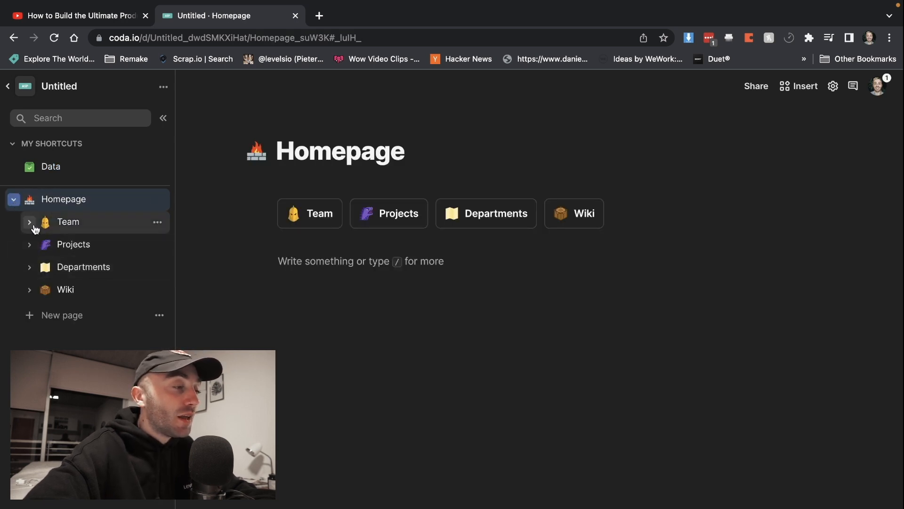
click(51, 167)
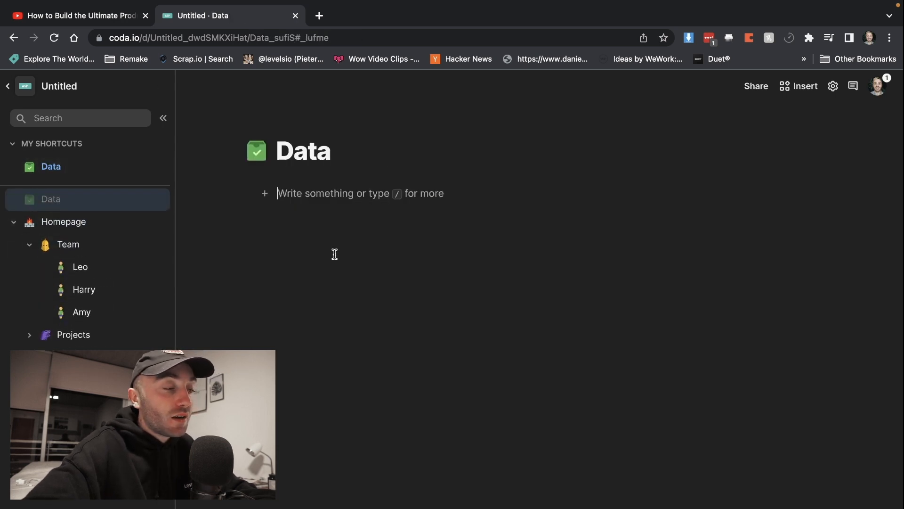
text(/)
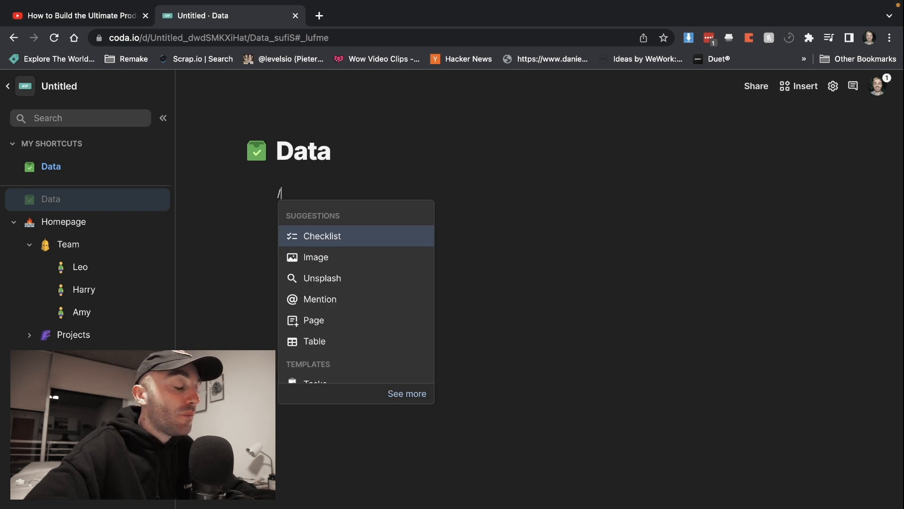
text(ta)
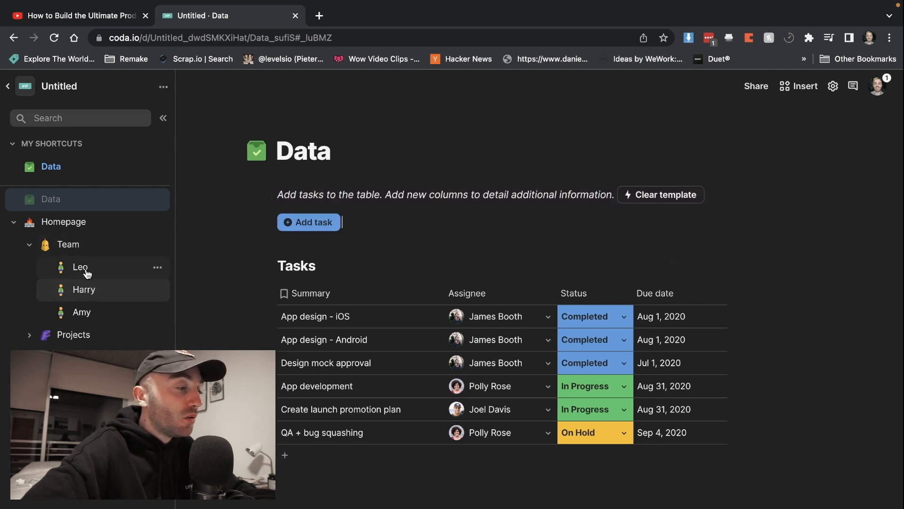
- Filter the task table on Joel's page to tasks owned by Joel
click(80, 267)
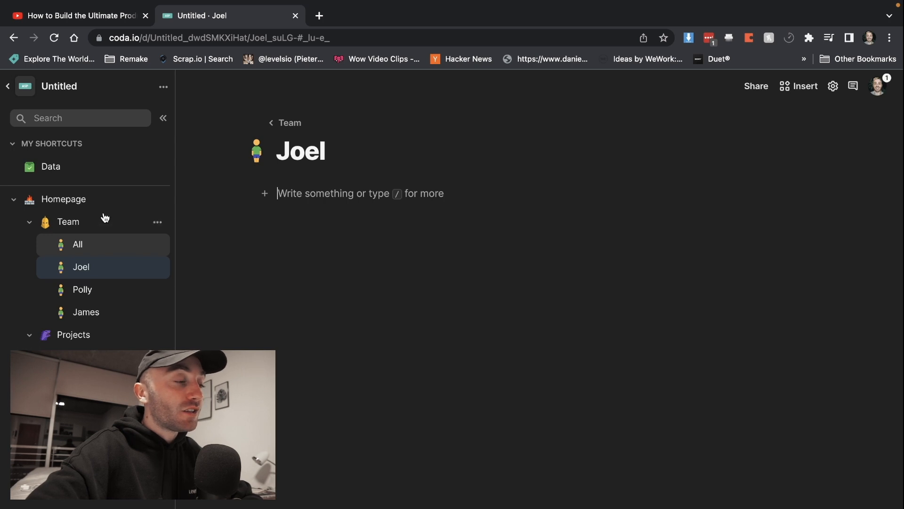
click(50, 166)
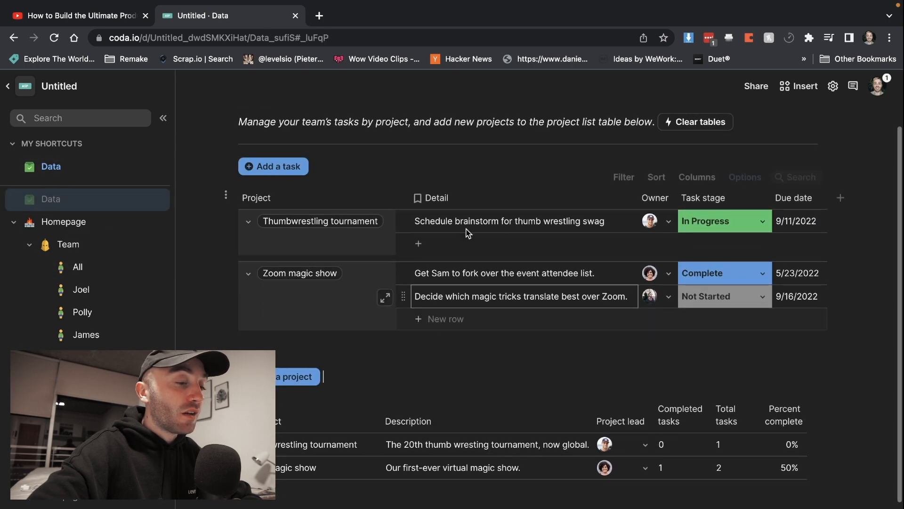
click(67, 244)
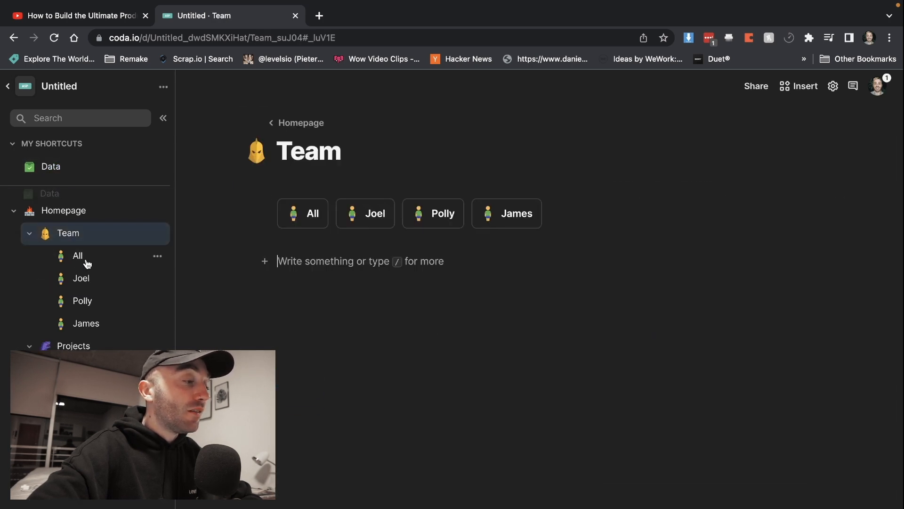
click(81, 278)
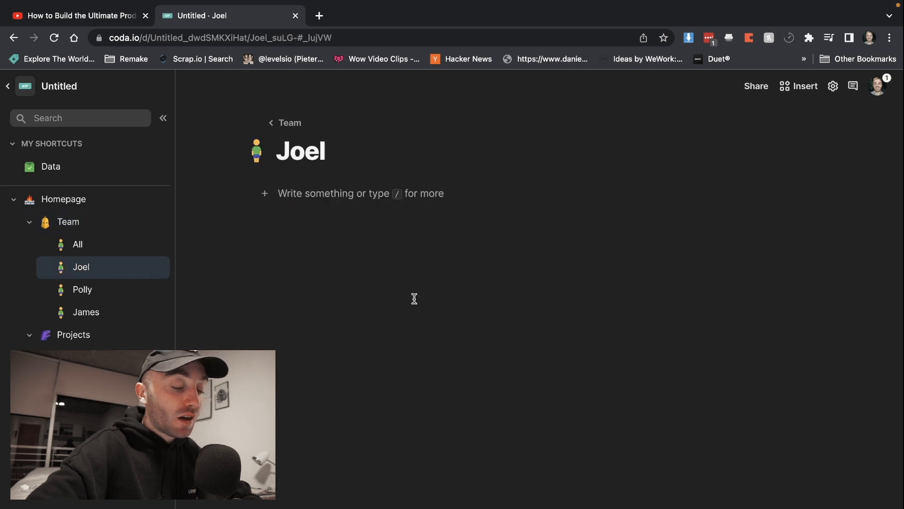
click(578, 194)
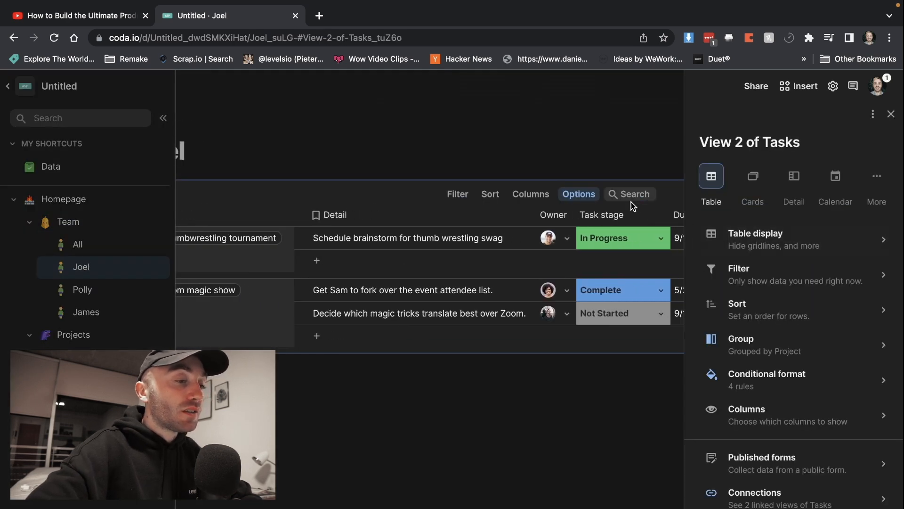
click(738, 275)
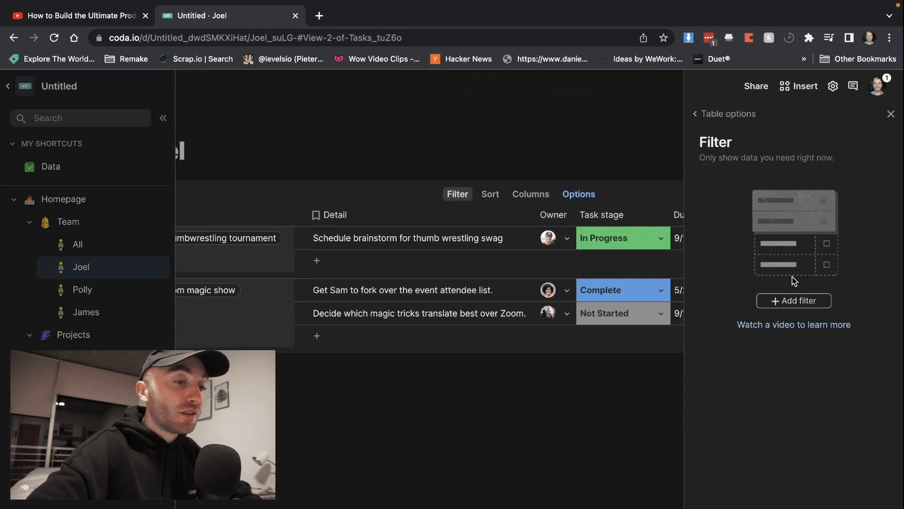
click(794, 300)
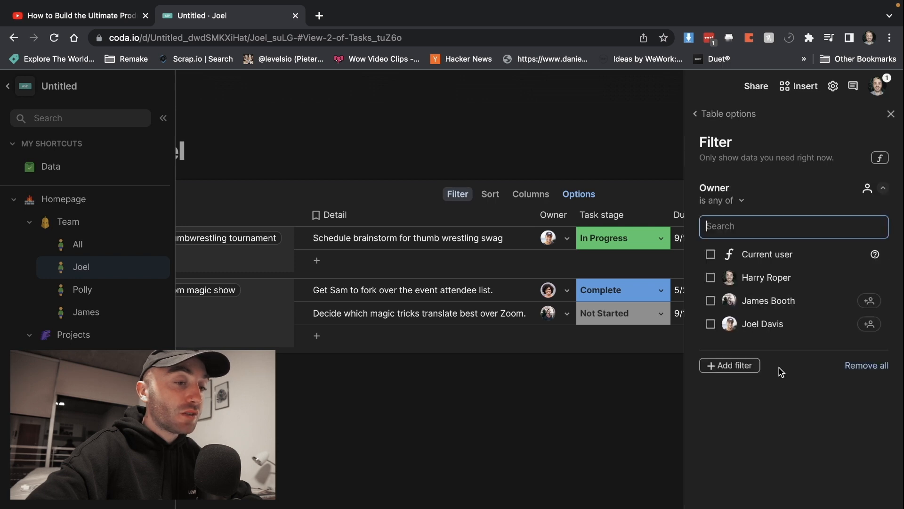
click(82, 289)
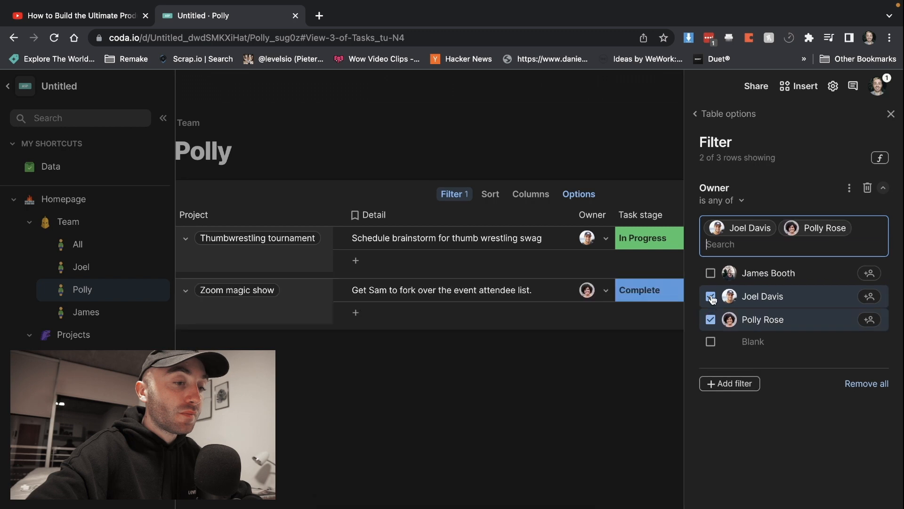
- Restrict Polly's and James's task tables to their own tasks
click(85, 311)
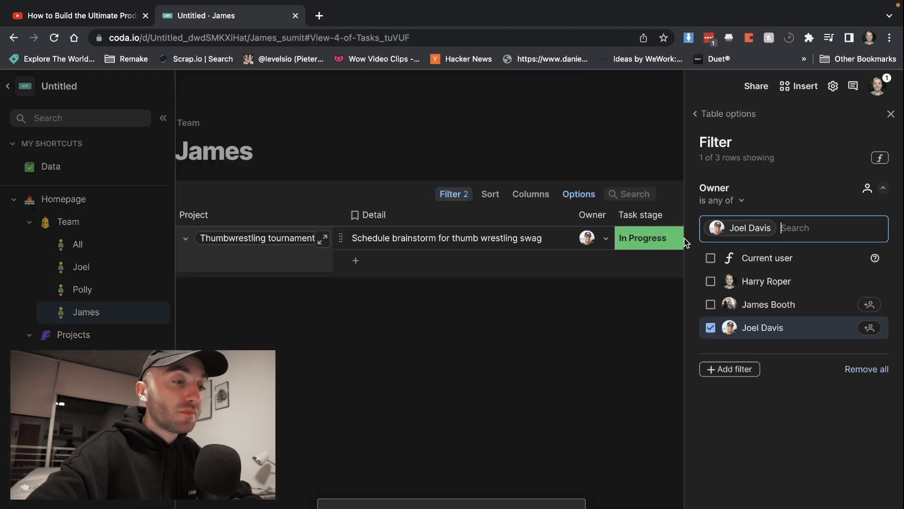
click(892, 113)
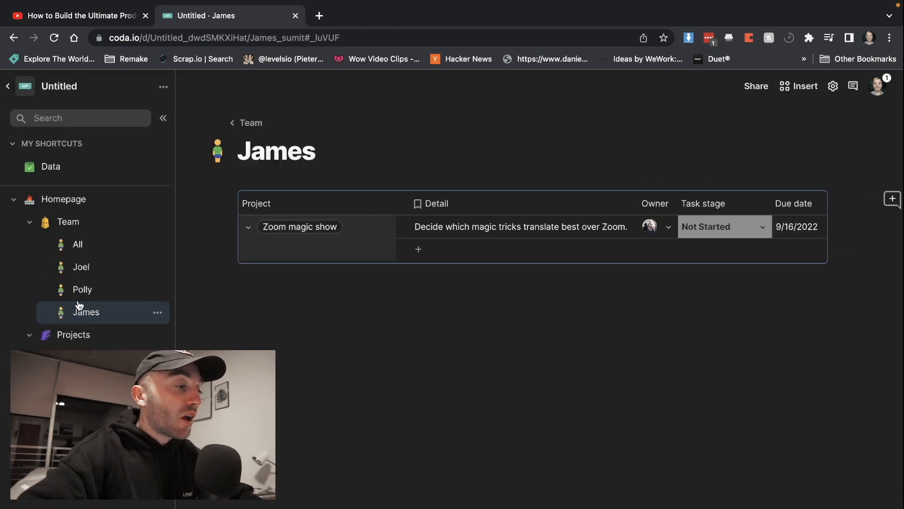
click(80, 266)
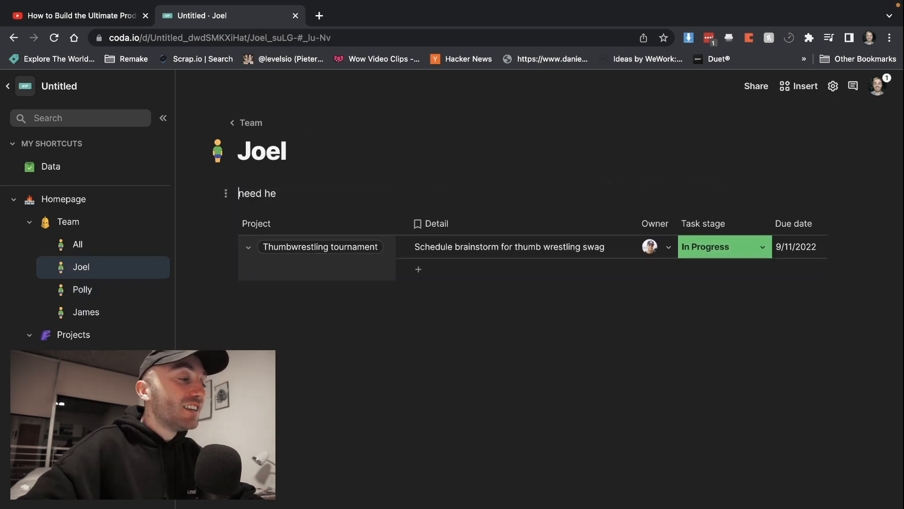
- Add the note 'Need help: calendly.com/imaginaryspace' above Joel's task table
text(Need help)
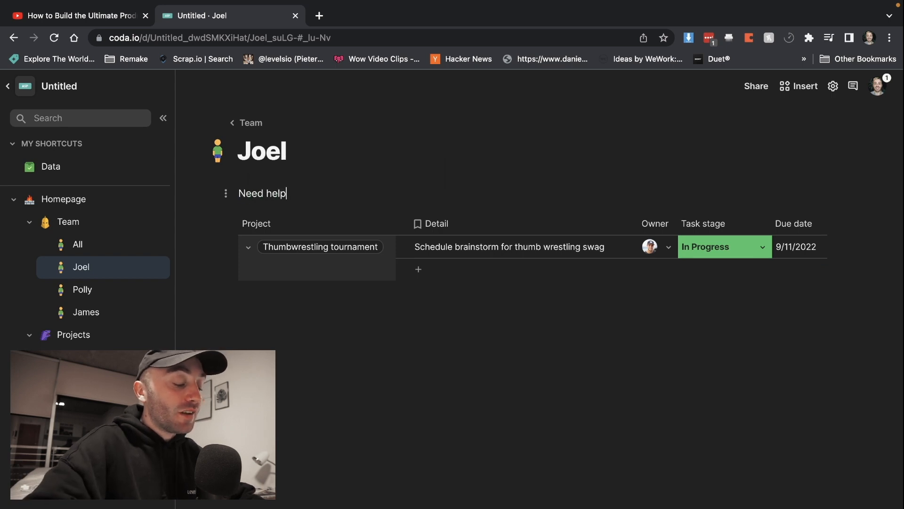
text(:)
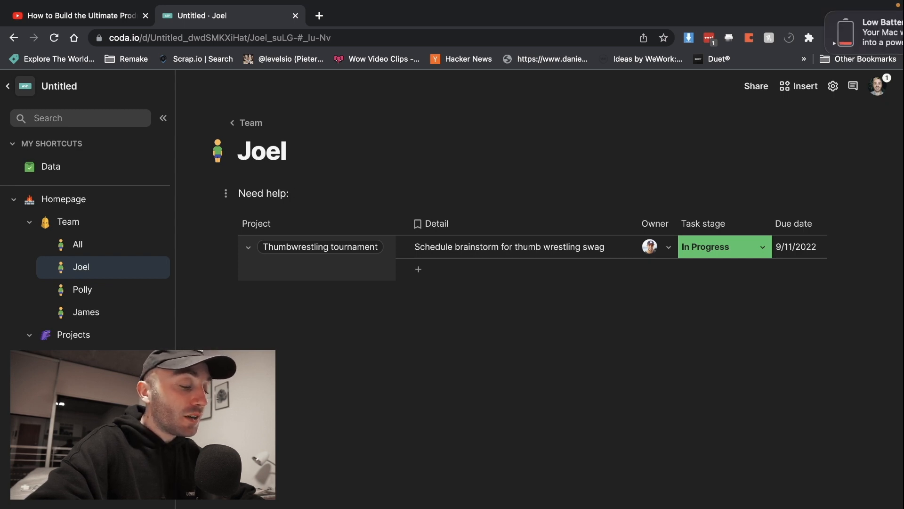
text(calendly.com/imaginaryspace)
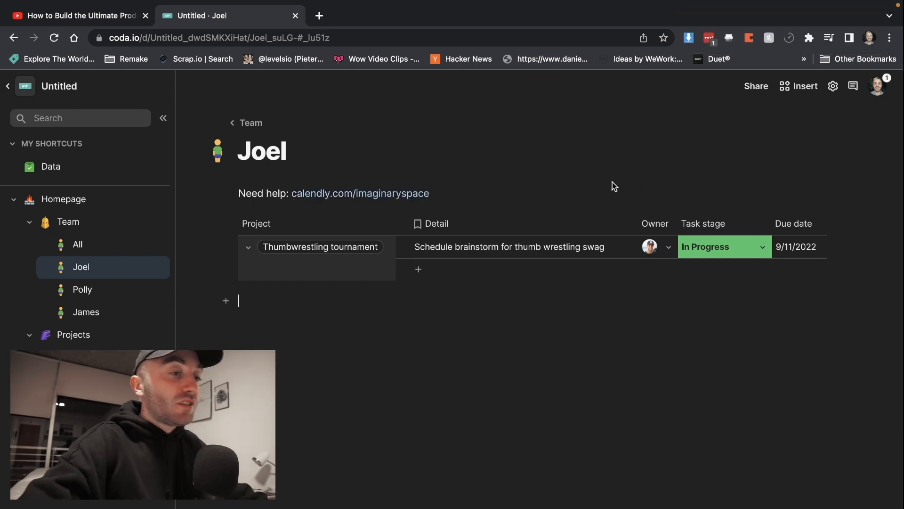
- Give Joel's page a pink-to-blue gradient Unsplash cover photo
click(879, 230)
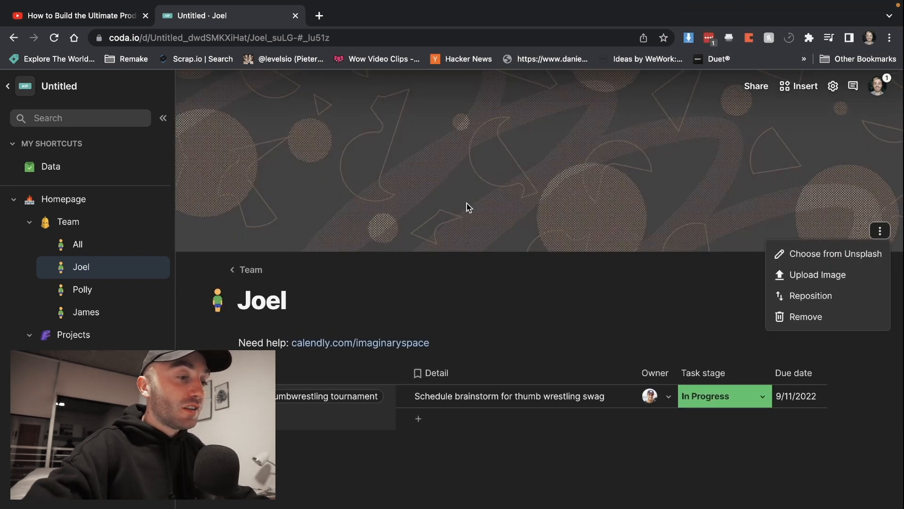
click(835, 253)
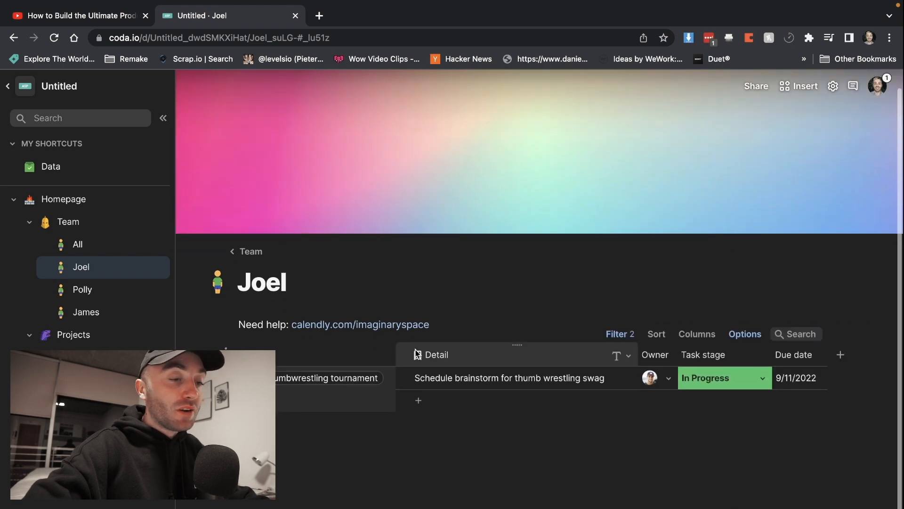
click(82, 288)
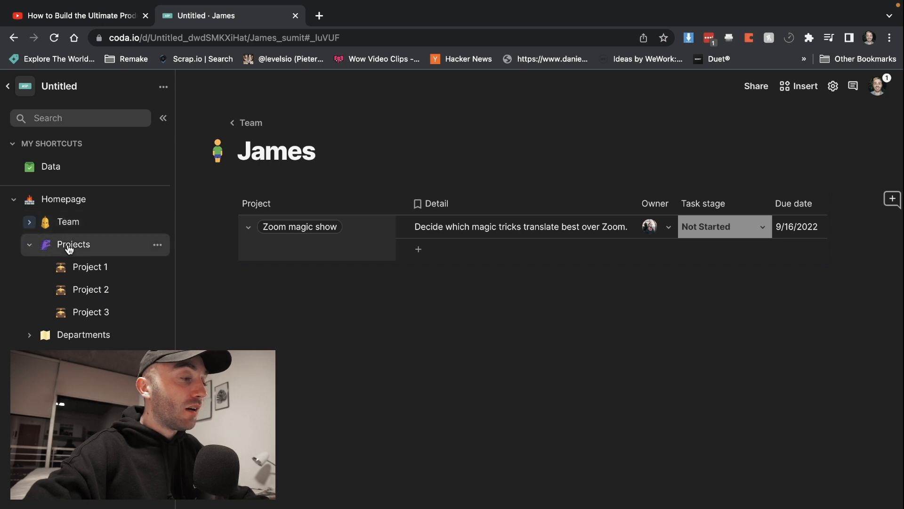
- Filter Project 1's table to projects containing 'Thumbwrestling Tournament'
click(90, 266)
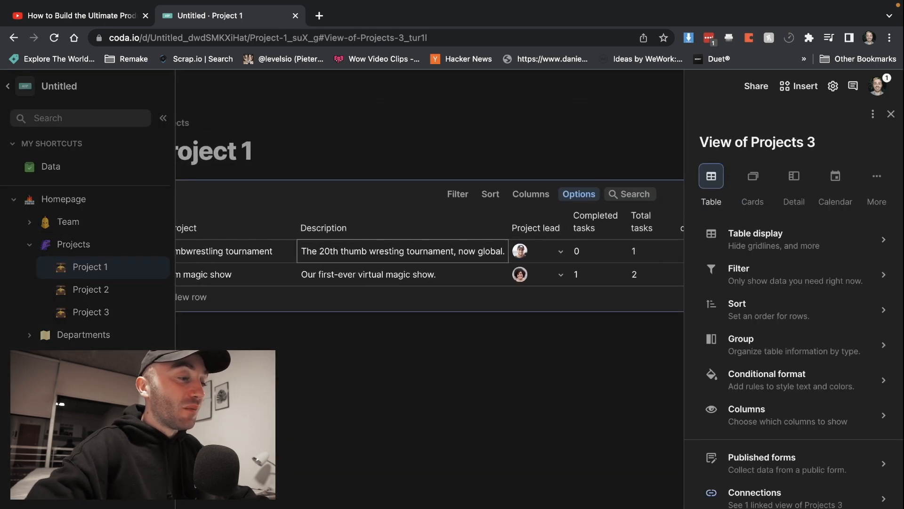
click(891, 113)
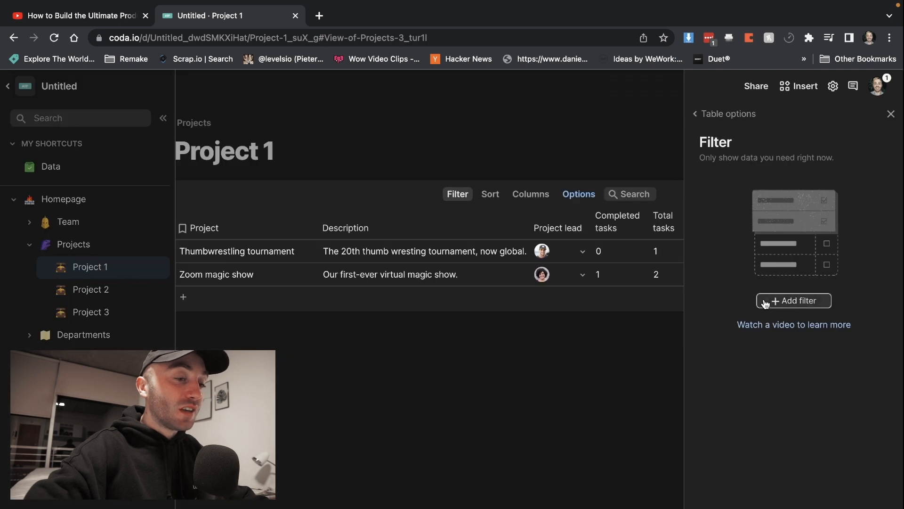
click(793, 301)
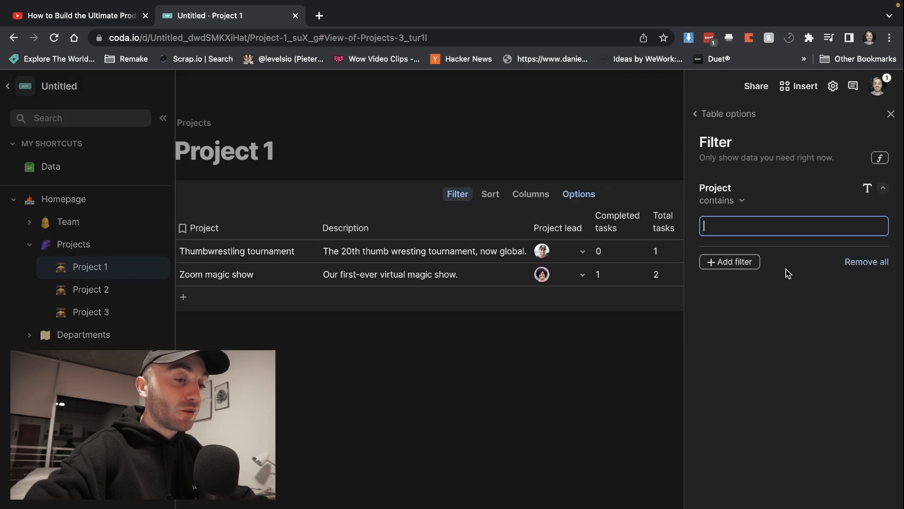
text(Thumb)
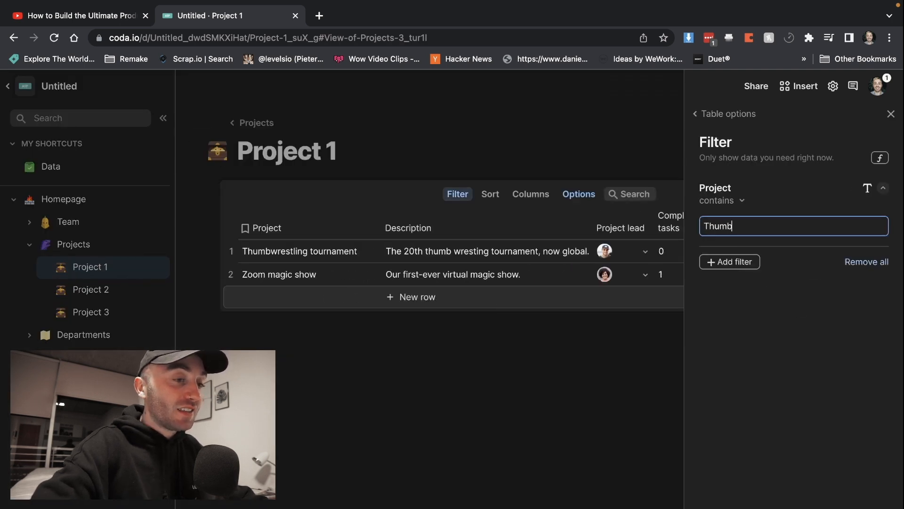
text(wrestling Tournam)
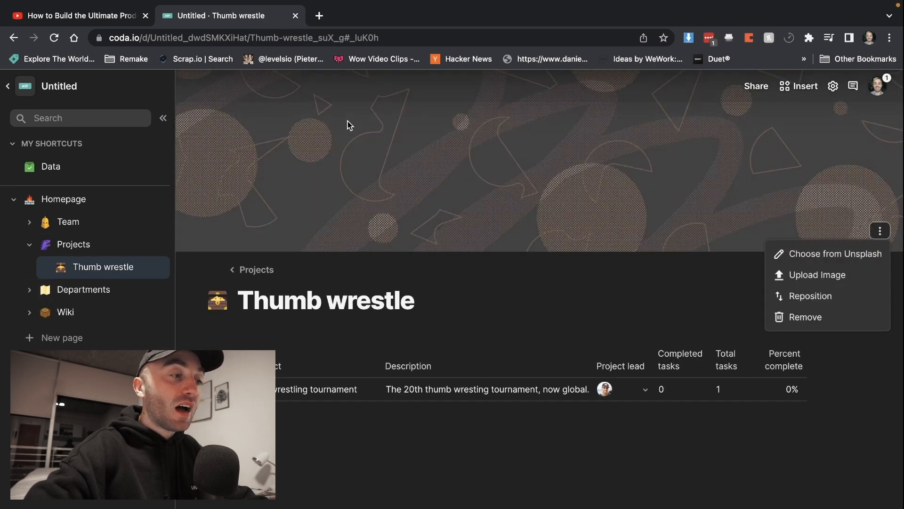
- Search Unsplash for 'thumb wrestle' and set the thumb-wrestling hands photo as the cover
click(835, 253)
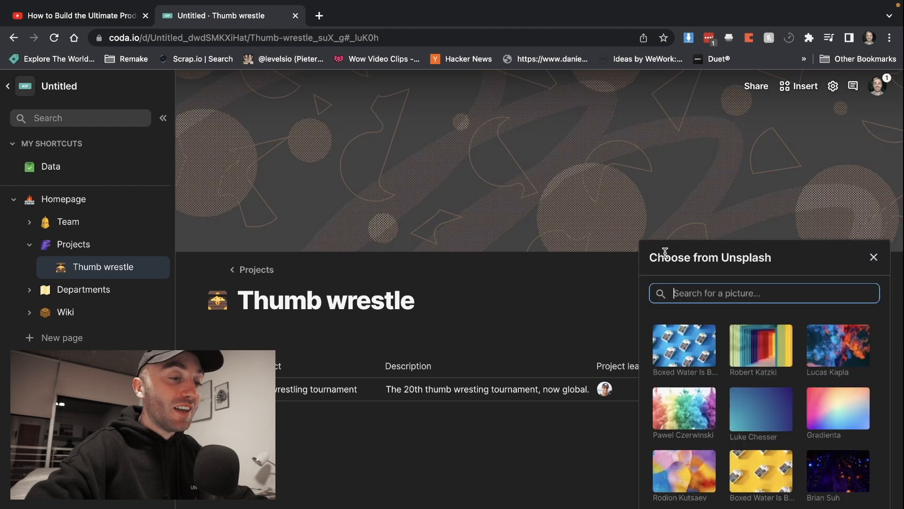
text(thumb wrestling)
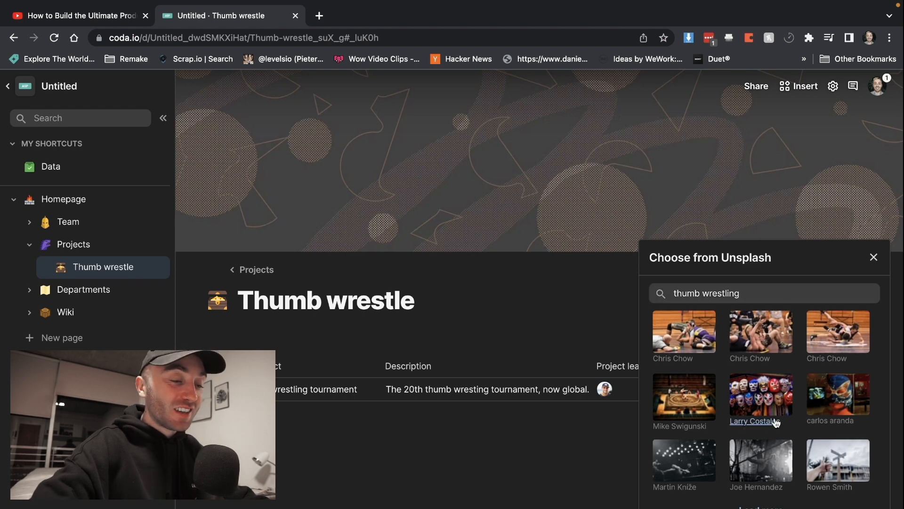
text(thumb wreste)
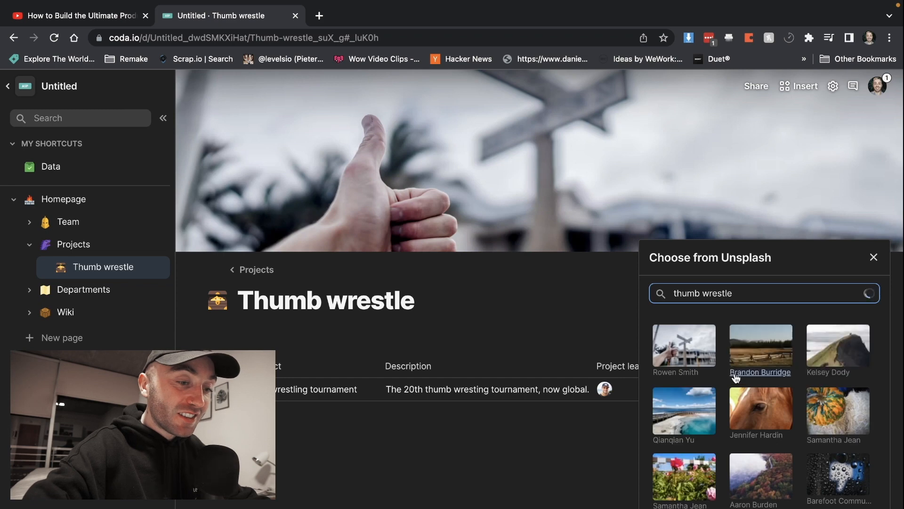
click(684, 346)
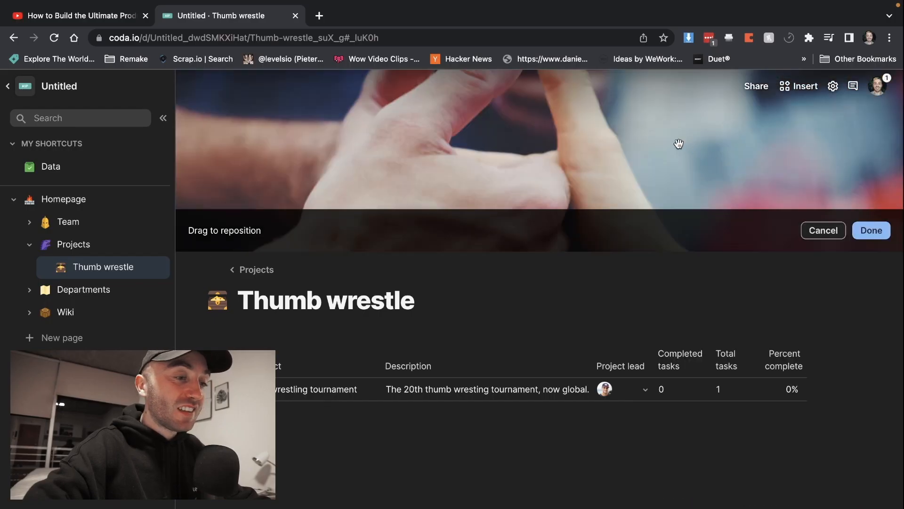
click(870, 230)
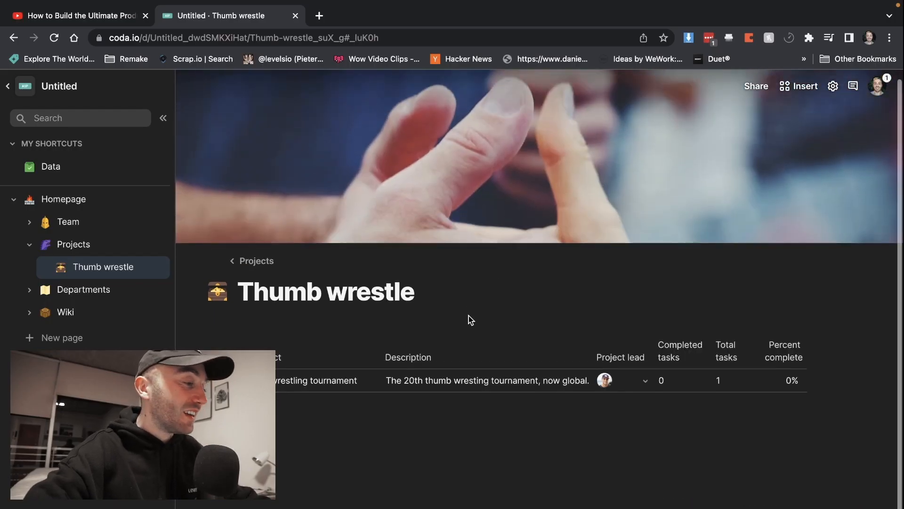